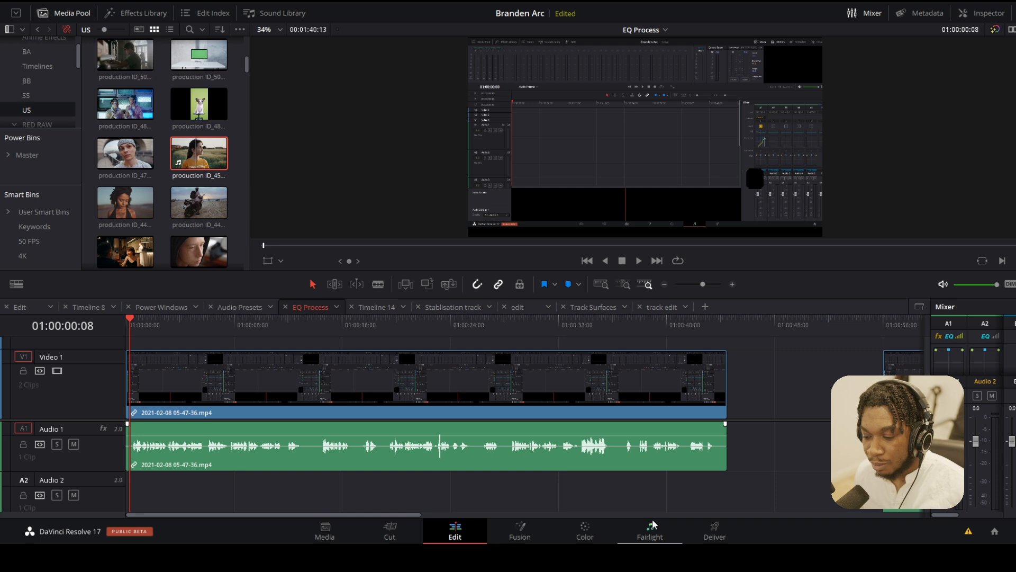
Step: Switch to the Fairlight page and bring up Audio 1's equalizer from the mixer
{"action": "left_click", "coordinate": [649, 530]}
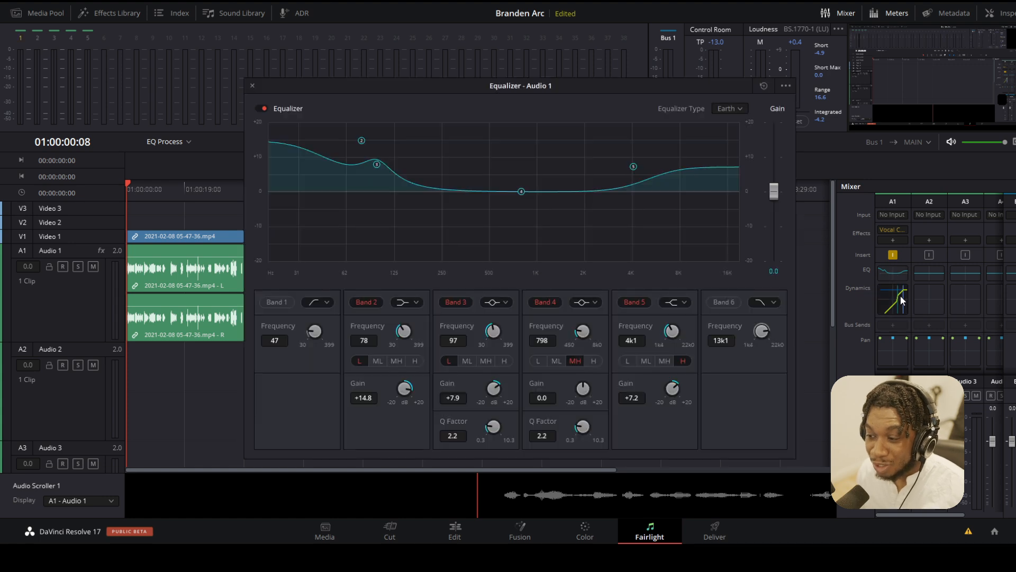
{"action": "left_click", "coordinate": [893, 300]}
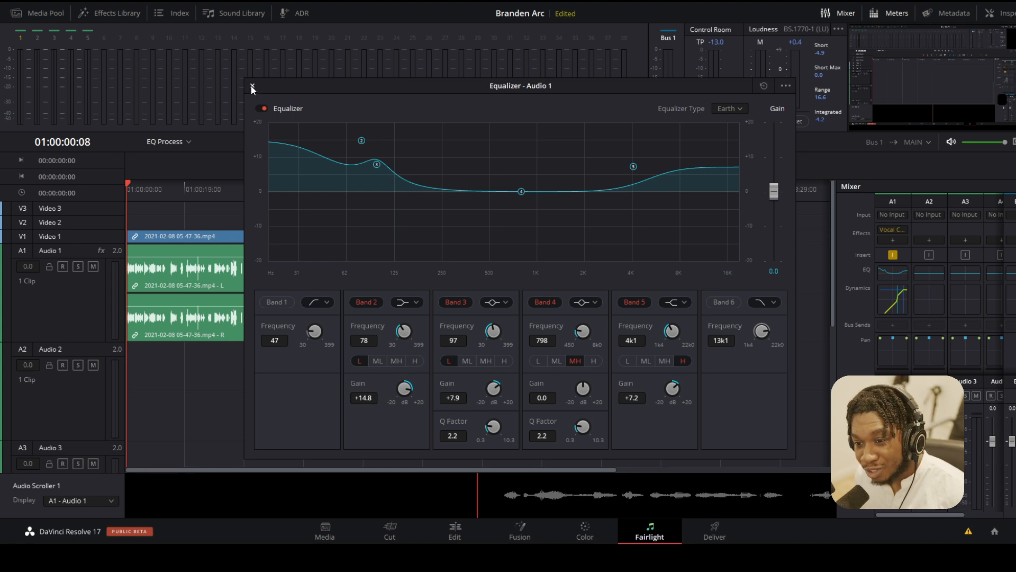
Step: Close the equalizer, show the Presets Library filtered to equalizer presets, with Audio 1 as source
{"action": "left_click", "coordinate": [252, 88]}
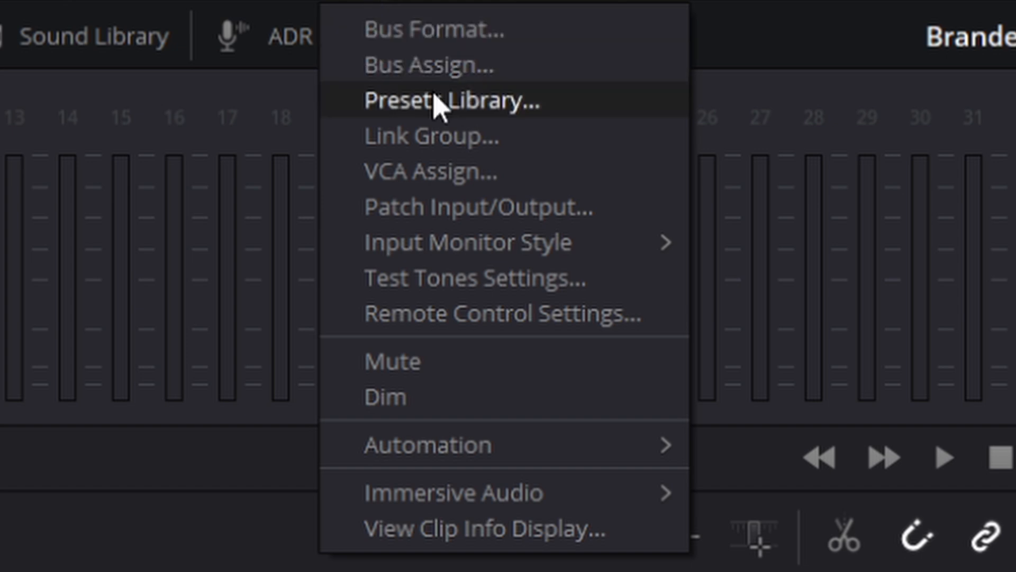
{"action": "left_click", "coordinate": [452, 101]}
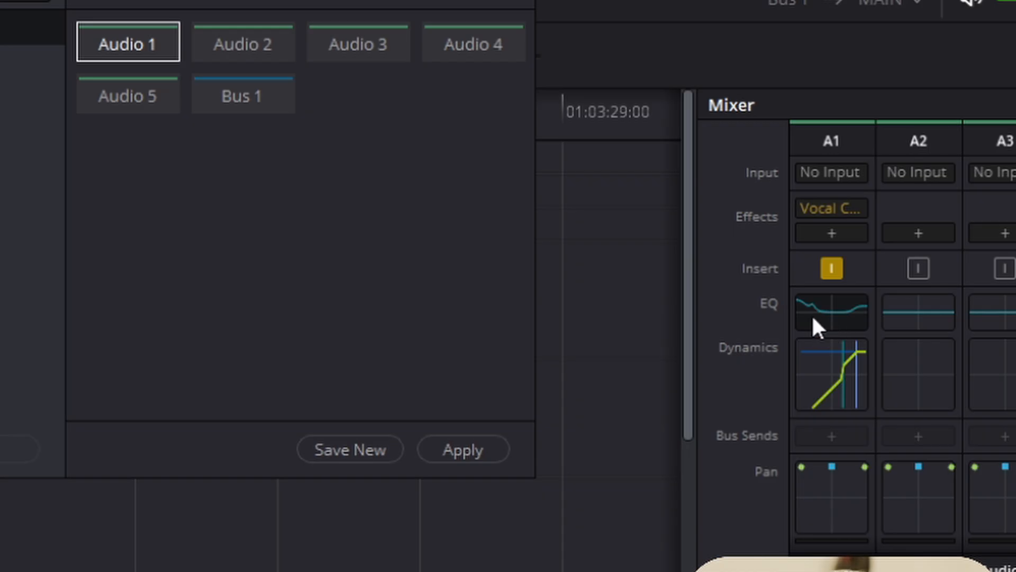
{"action": "mouse_move", "coordinate": [832, 208]}
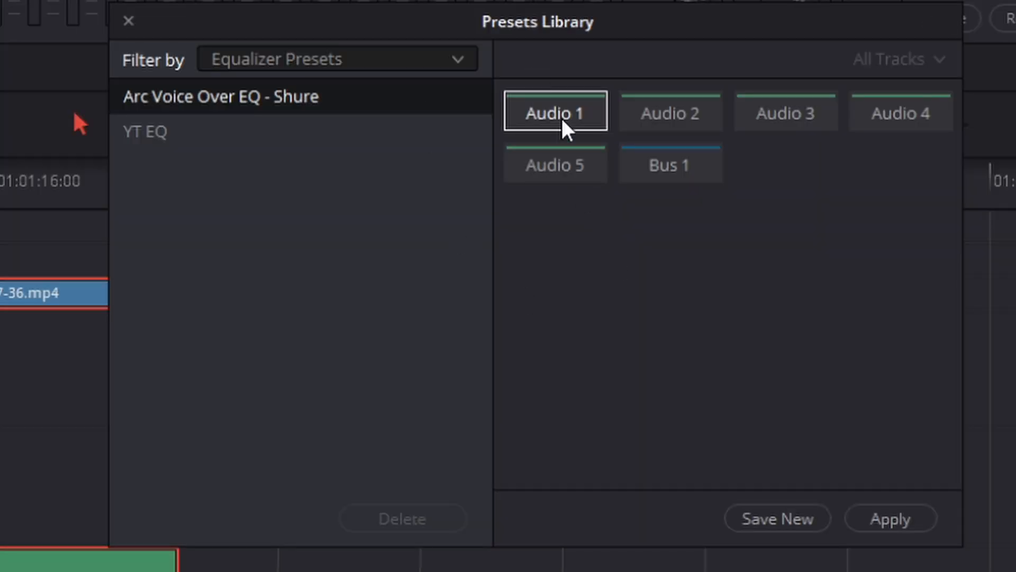
{"action": "left_click", "coordinate": [553, 112]}
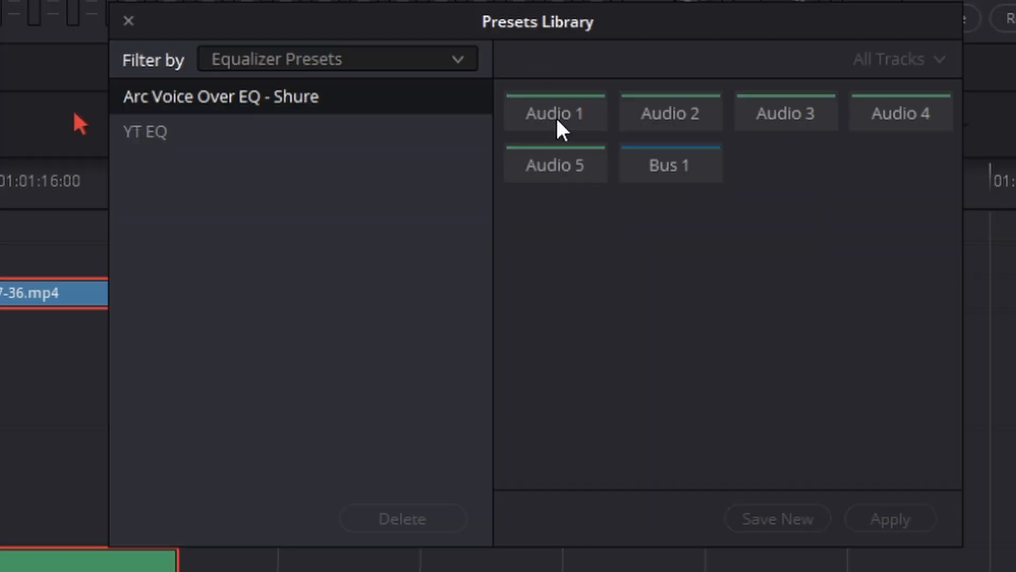
Step: Save Audio 1's equalizer as a new preset named Tut
{"action": "left_click", "coordinate": [776, 517]}
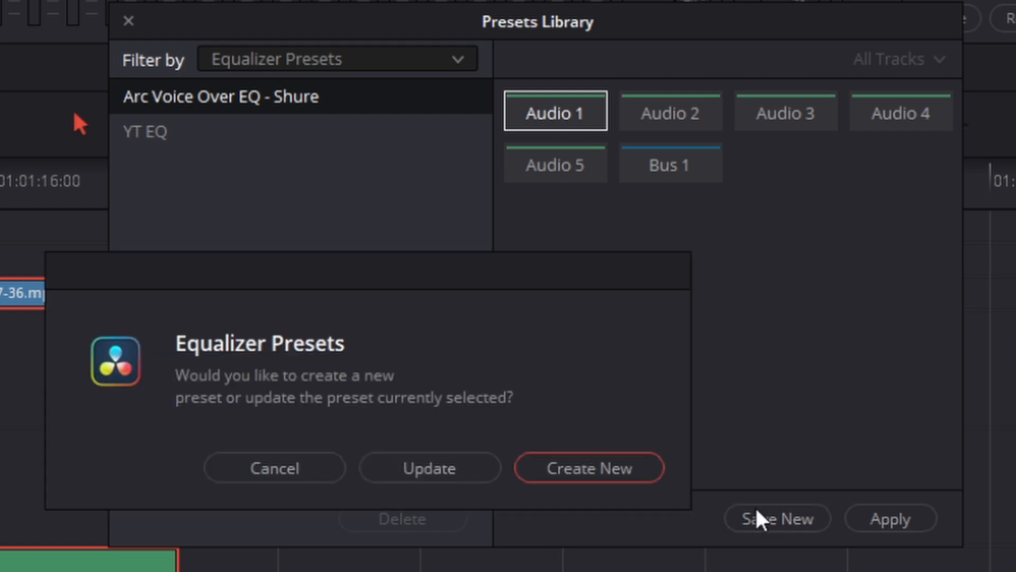
{"action": "left_click", "coordinate": [587, 467]}
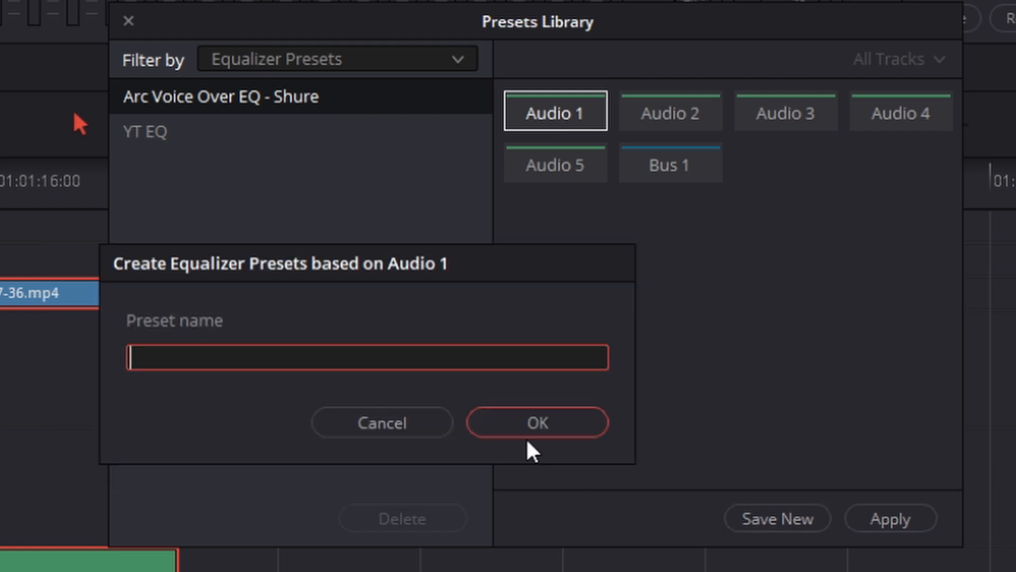
{"action": "type", "text": "Tut"}
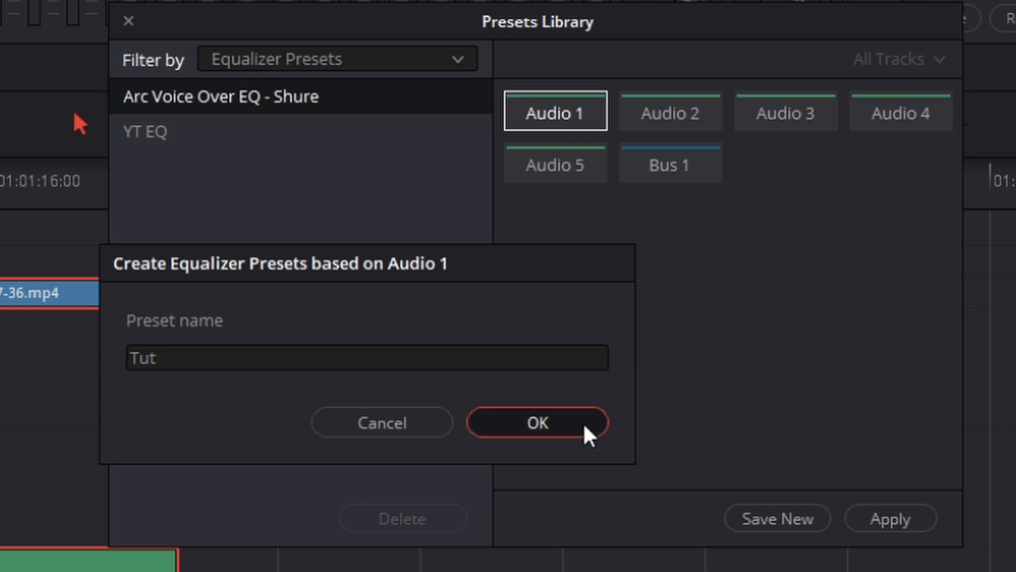
{"action": "left_click", "coordinate": [535, 422]}
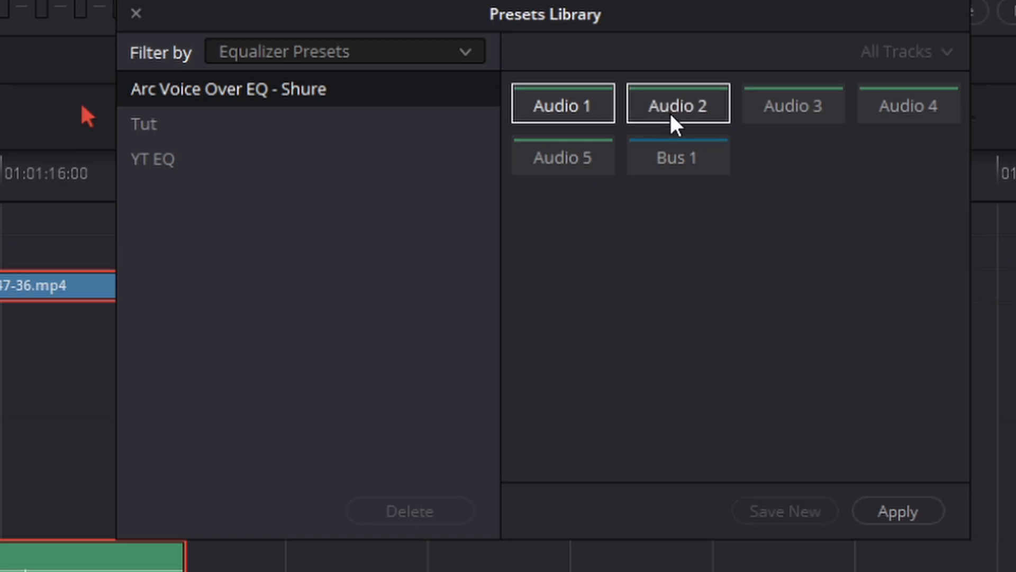
Step: Apply the Tut equalizer preset to the Audio 2 track
{"action": "left_click", "coordinate": [677, 103]}
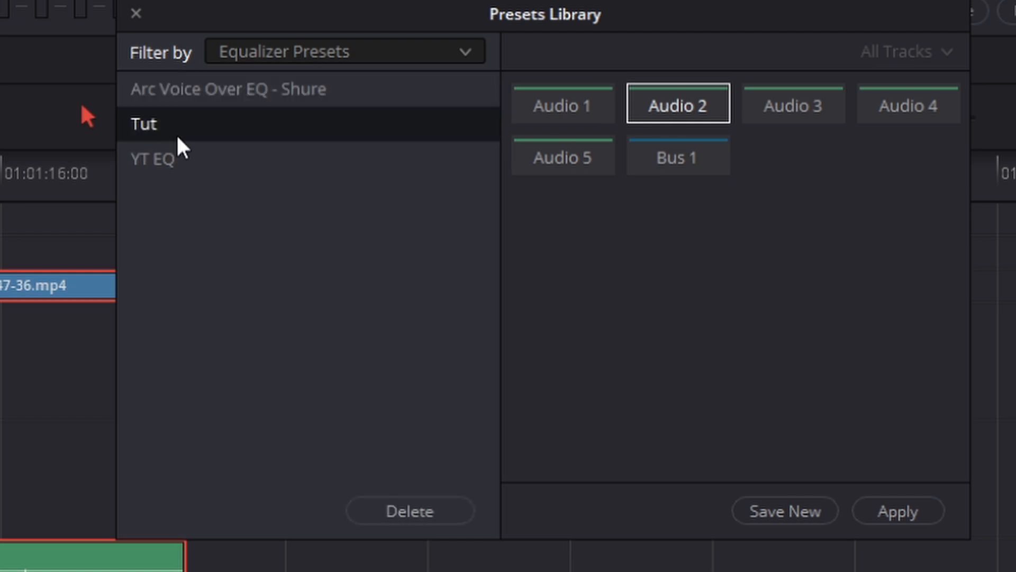
{"action": "left_click", "coordinate": [136, 13]}
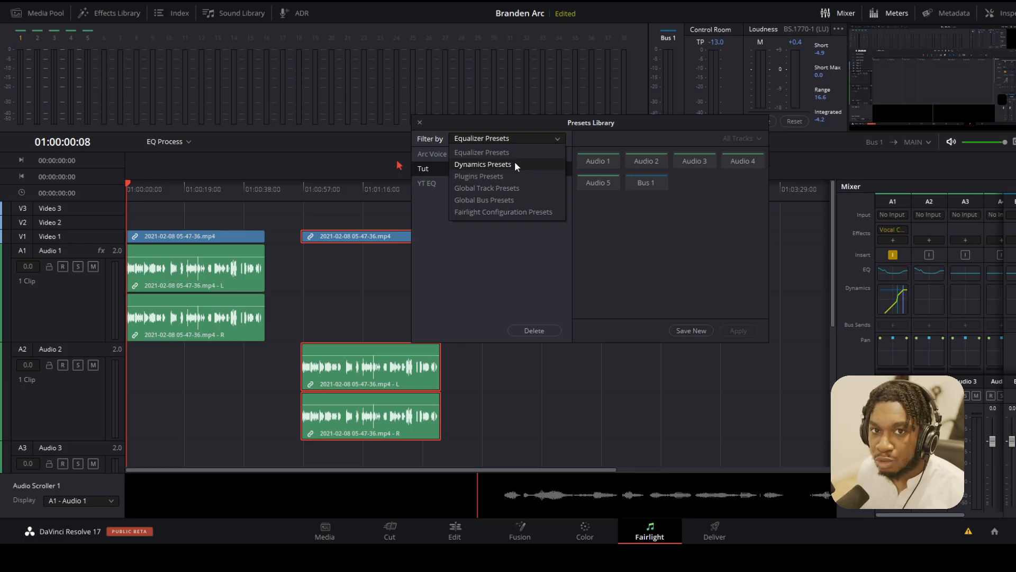
Step: Save Audio 1's dynamics as a new preset named tut for use on Audio 2
{"action": "left_click", "coordinate": [483, 164]}
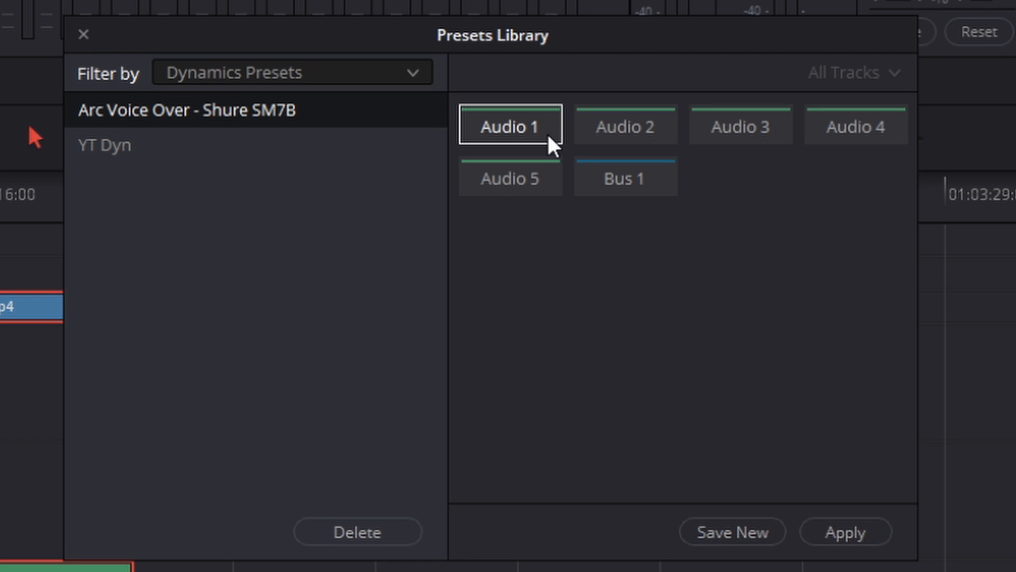
{"action": "mouse_move", "coordinate": [732, 539]}
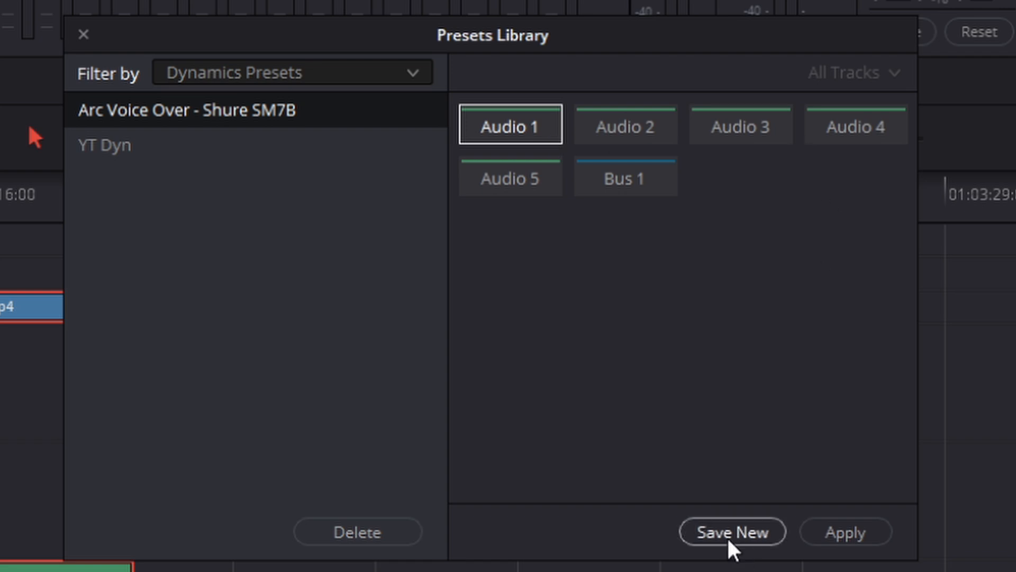
{"action": "left_click", "coordinate": [731, 531]}
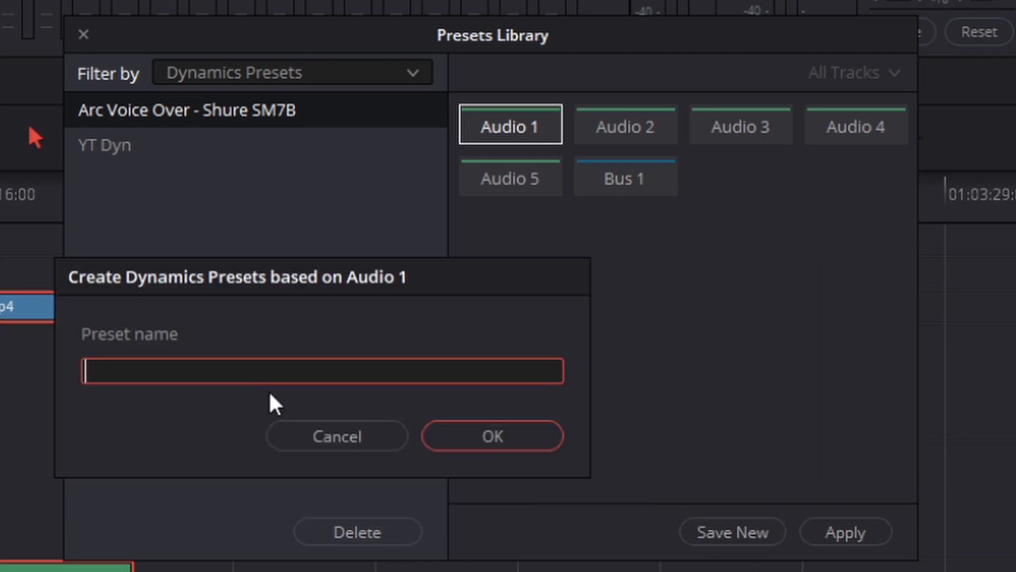
{"action": "type", "text": "tut"}
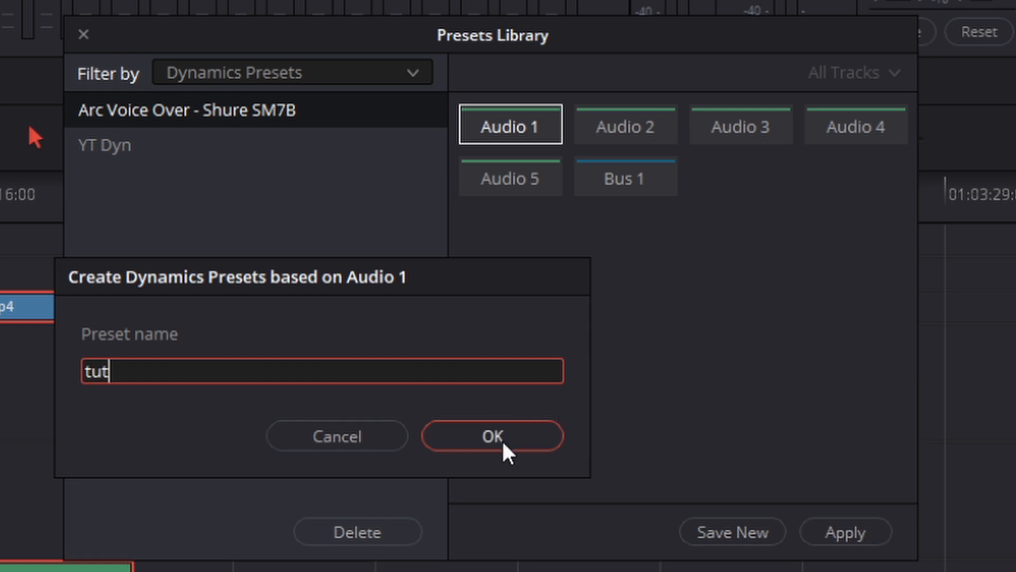
{"action": "left_click", "coordinate": [492, 435]}
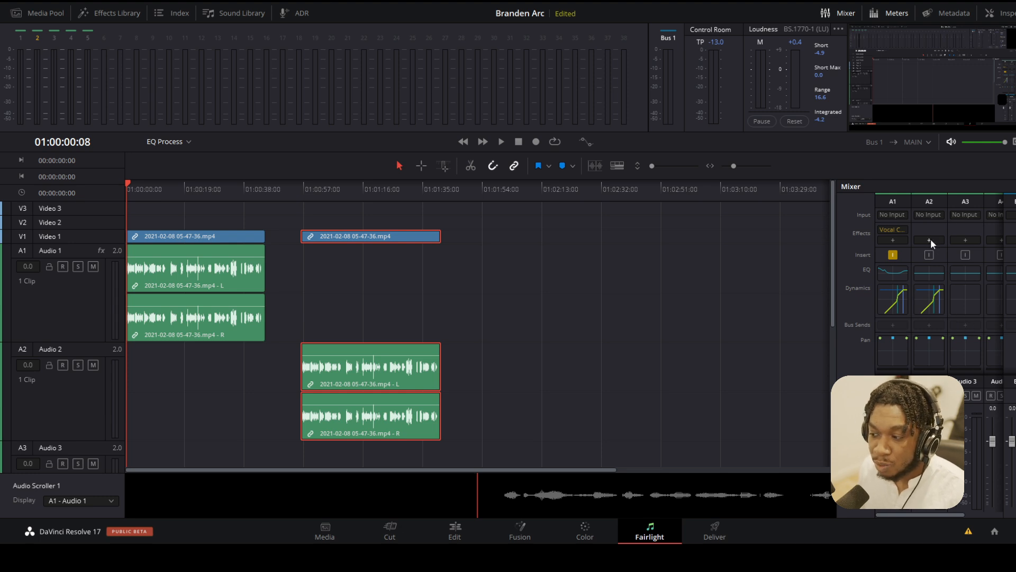
Step: Add a Delay effect from Audio FX to the Audio 1 clip with 121 and 135 ms delays
{"action": "left_click", "coordinate": [109, 12]}
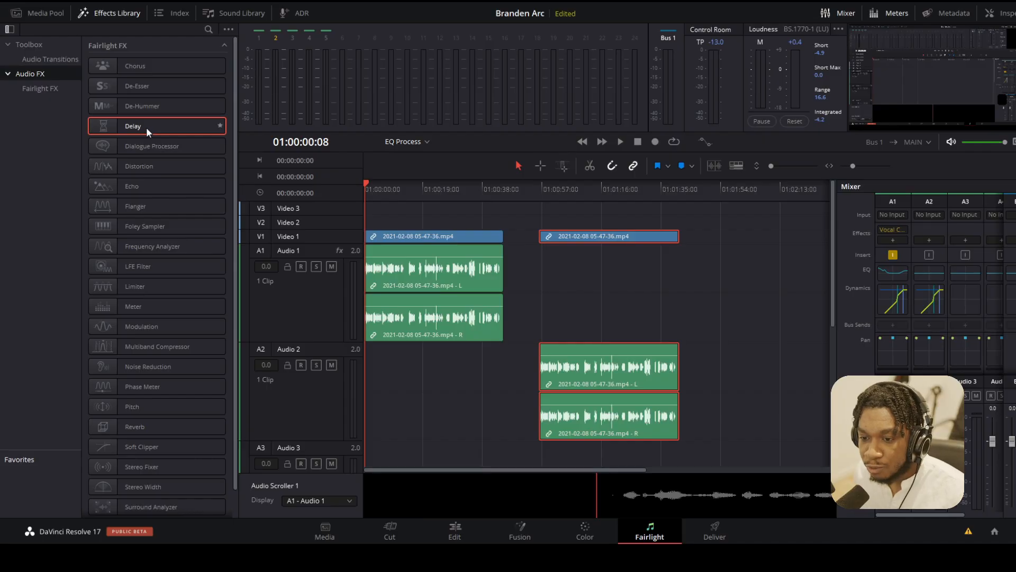
{"action": "left_click", "coordinate": [617, 141]}
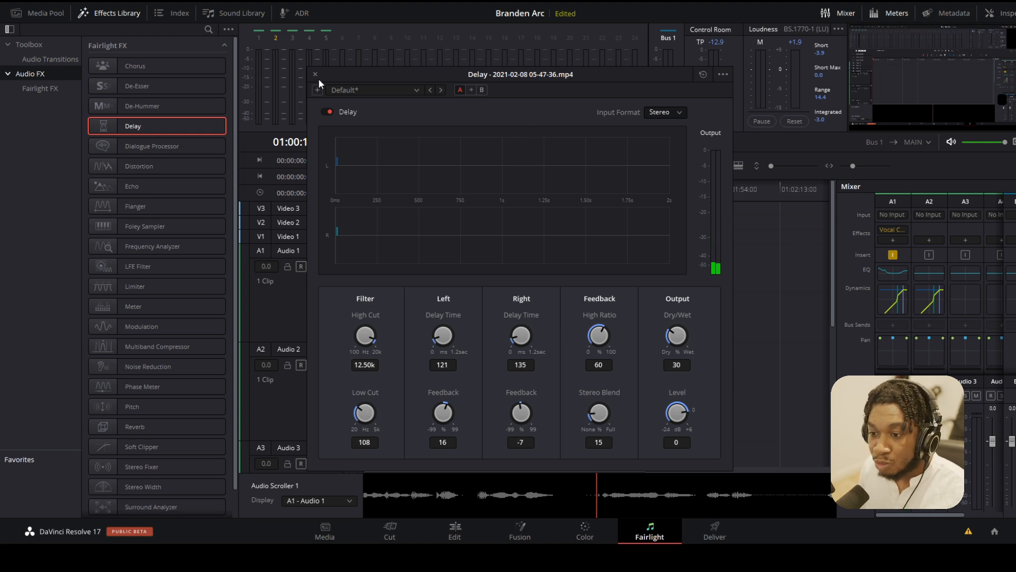
{"action": "left_click", "coordinate": [315, 74]}
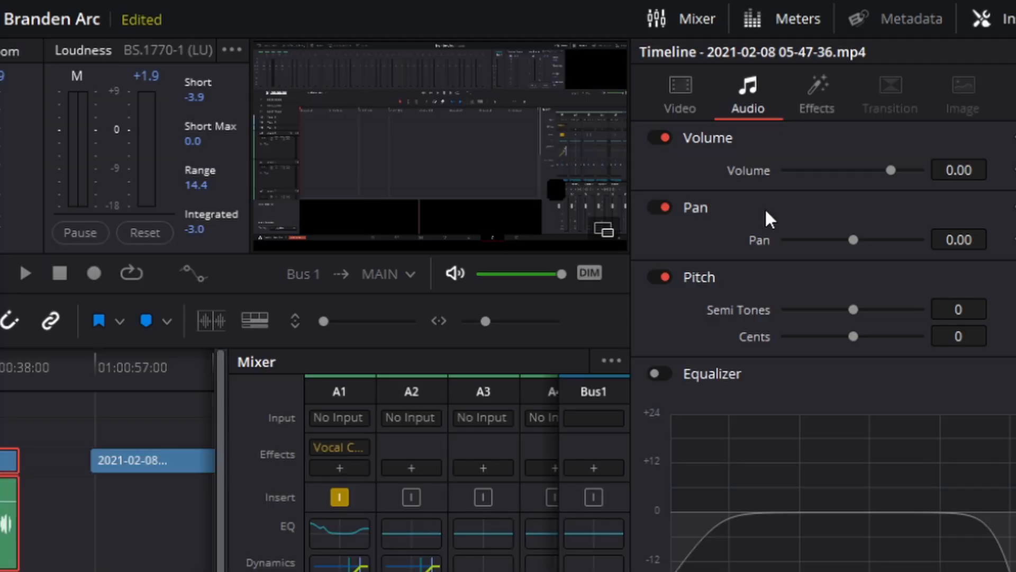
{"action": "left_click", "coordinate": [816, 94]}
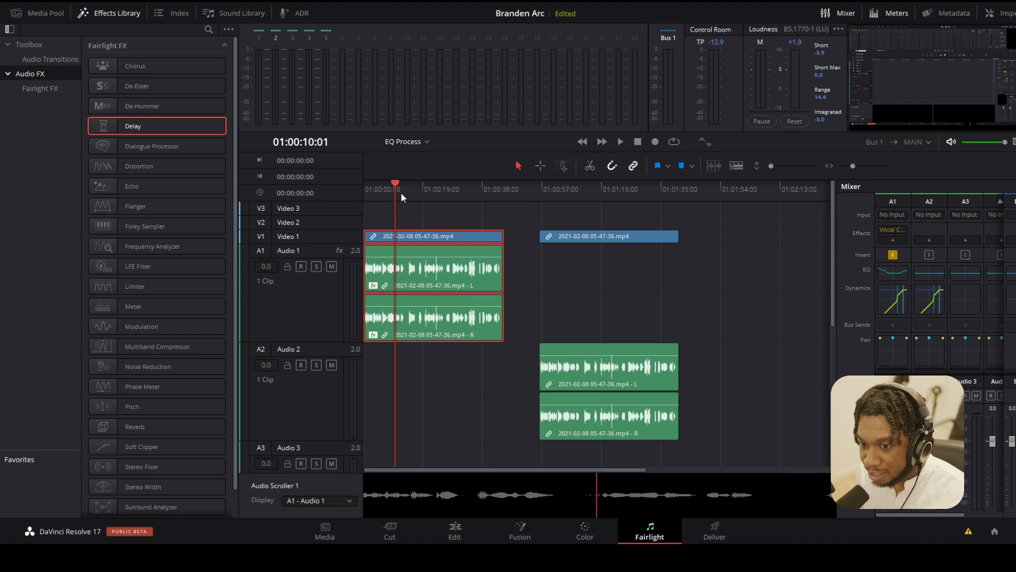
Step: Play the delayed Audio 1 clip, copy it, and bring up the Audio 2 clip's actions
{"action": "left_click", "coordinate": [618, 141]}
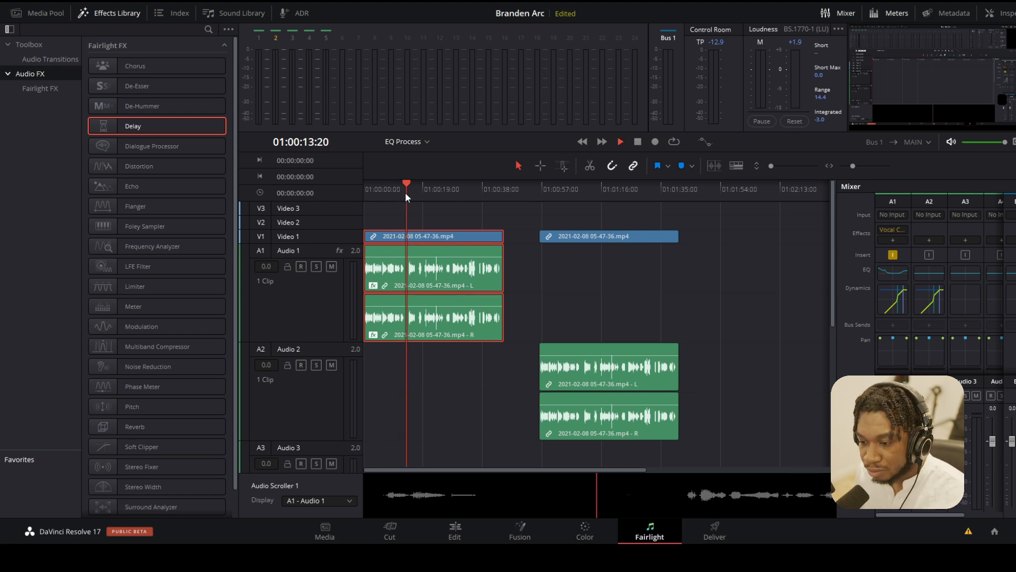
{"action": "left_click", "coordinate": [616, 143]}
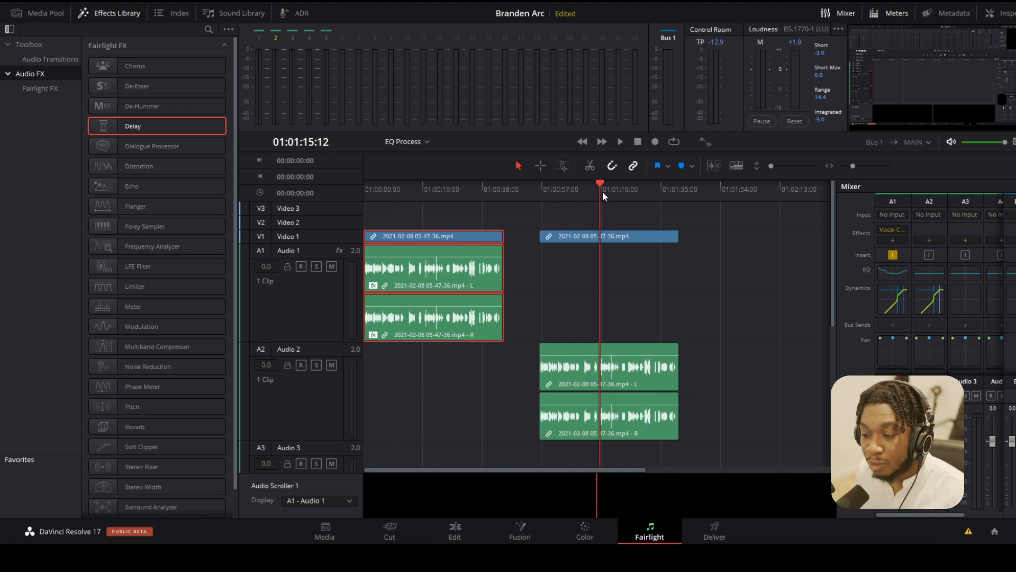
{"action": "left_click", "coordinate": [617, 140]}
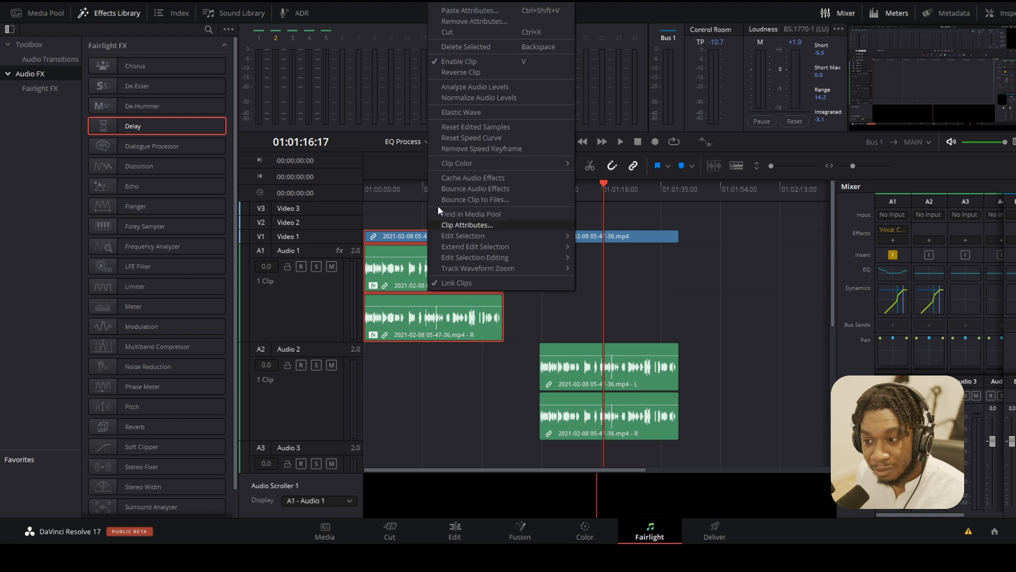
{"action": "left_click", "coordinate": [671, 351]}
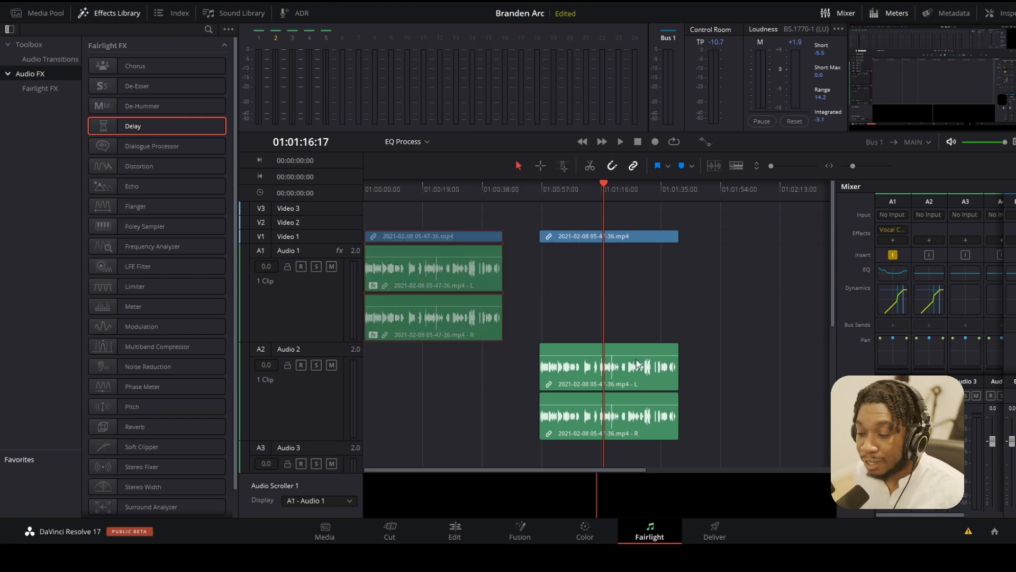
{"action": "right_click", "coordinate": [610, 367]}
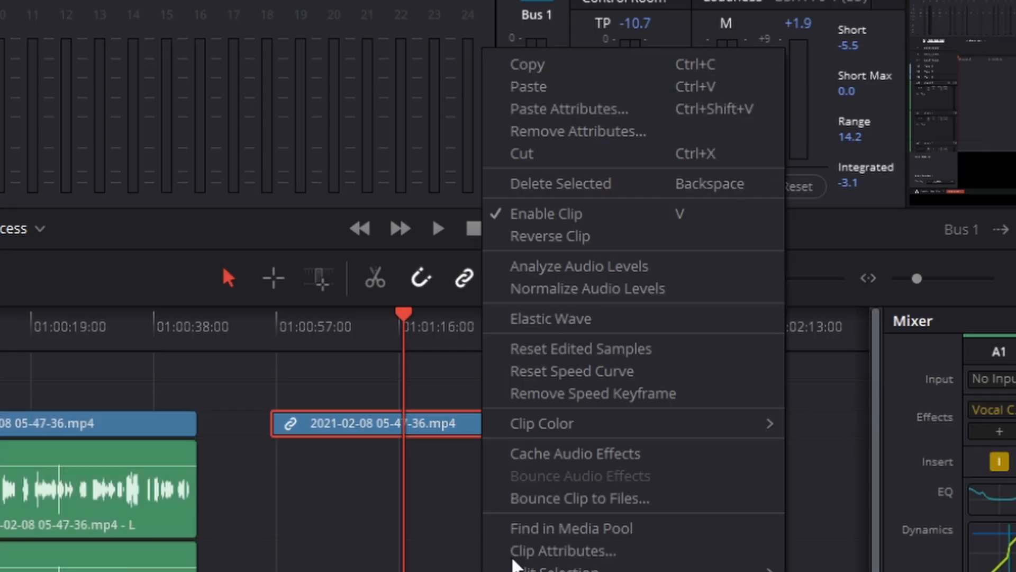
Step: Paste plugins and equalizer, without volume, onto the Audio 2 clips
{"action": "left_click", "coordinate": [568, 109]}
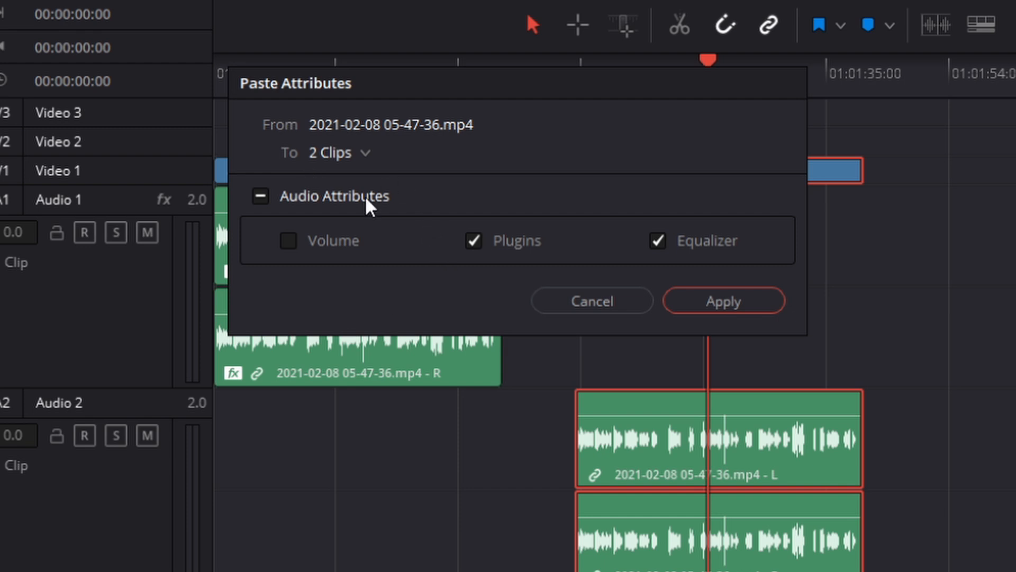
{"action": "mouse_move", "coordinate": [373, 208]}
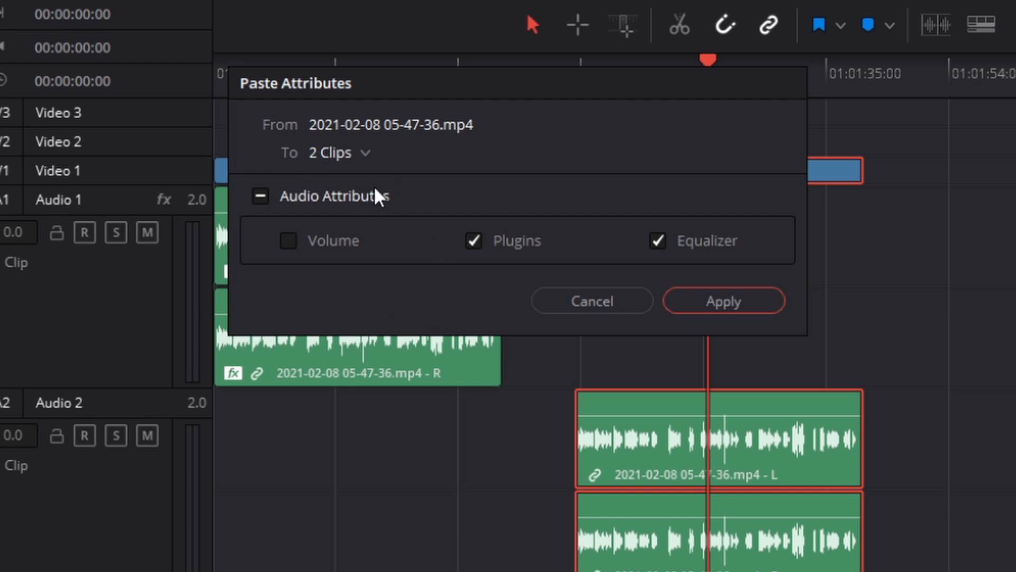
{"action": "mouse_move", "coordinate": [356, 247]}
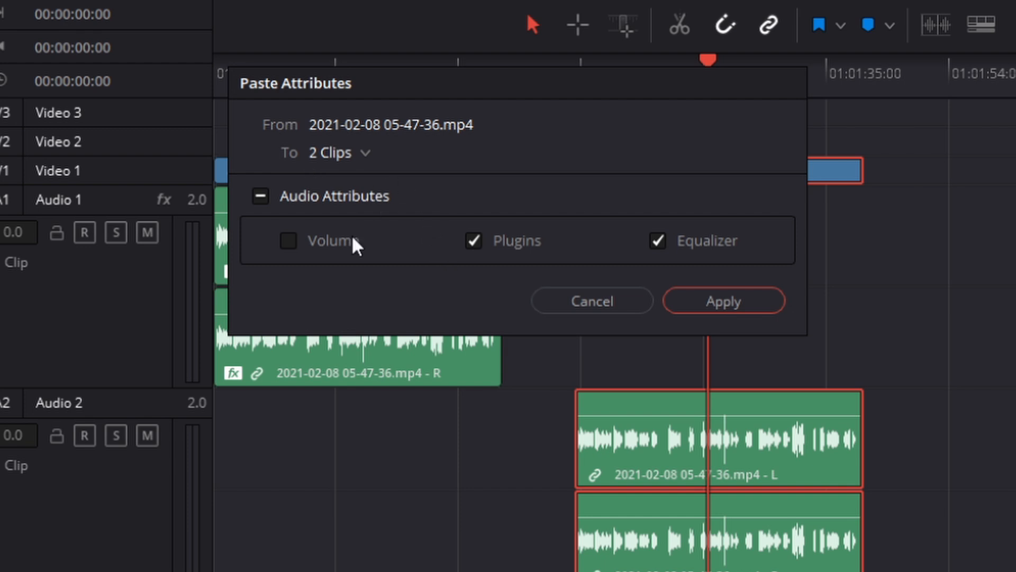
{"action": "mouse_move", "coordinate": [412, 233]}
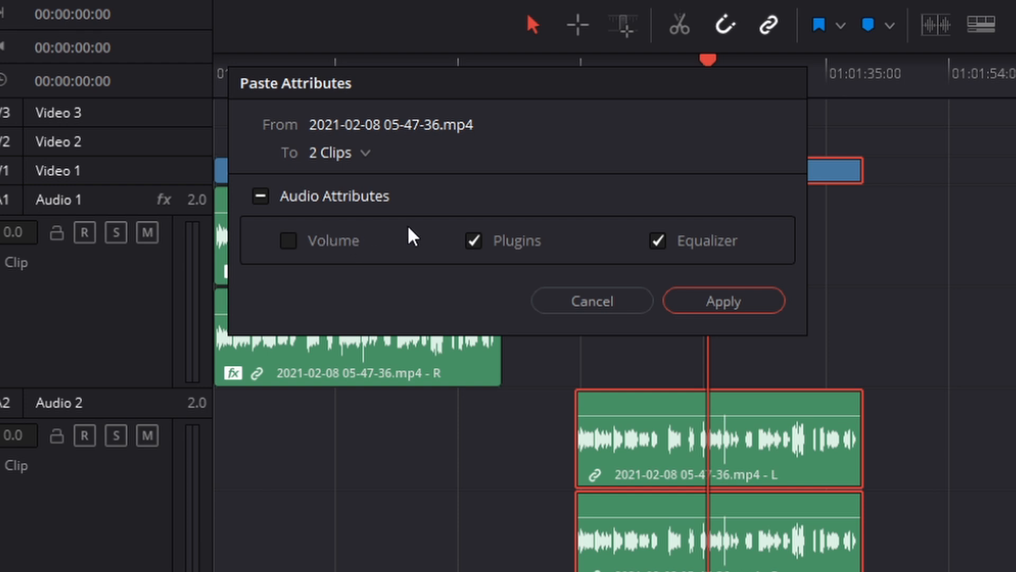
{"action": "mouse_move", "coordinate": [642, 137]}
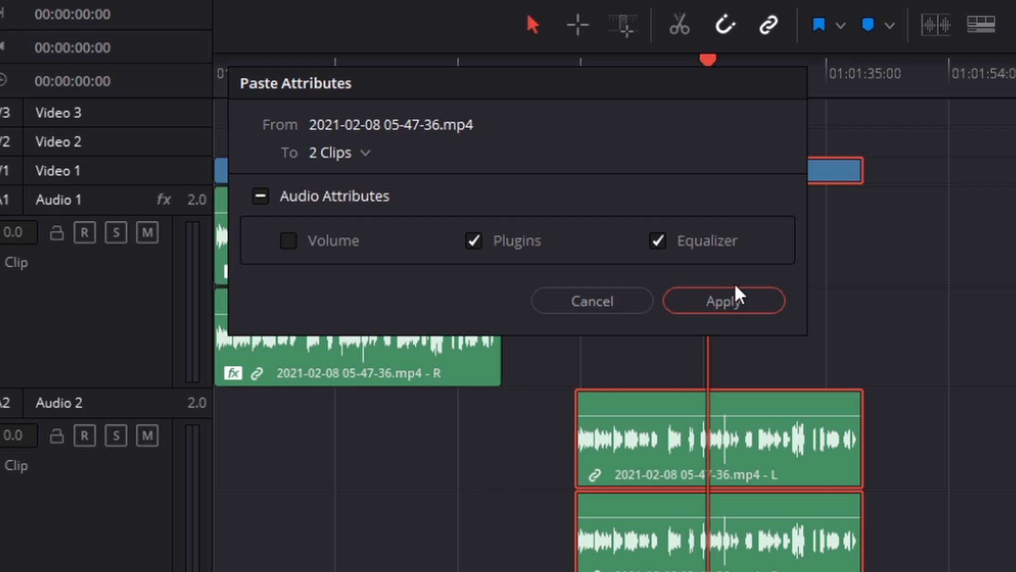
{"action": "left_click", "coordinate": [724, 300]}
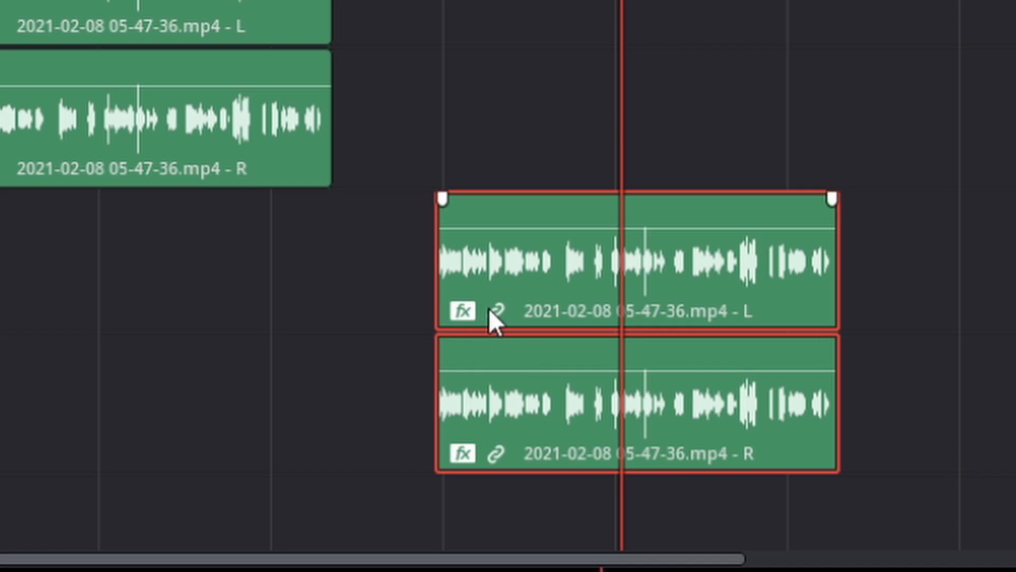